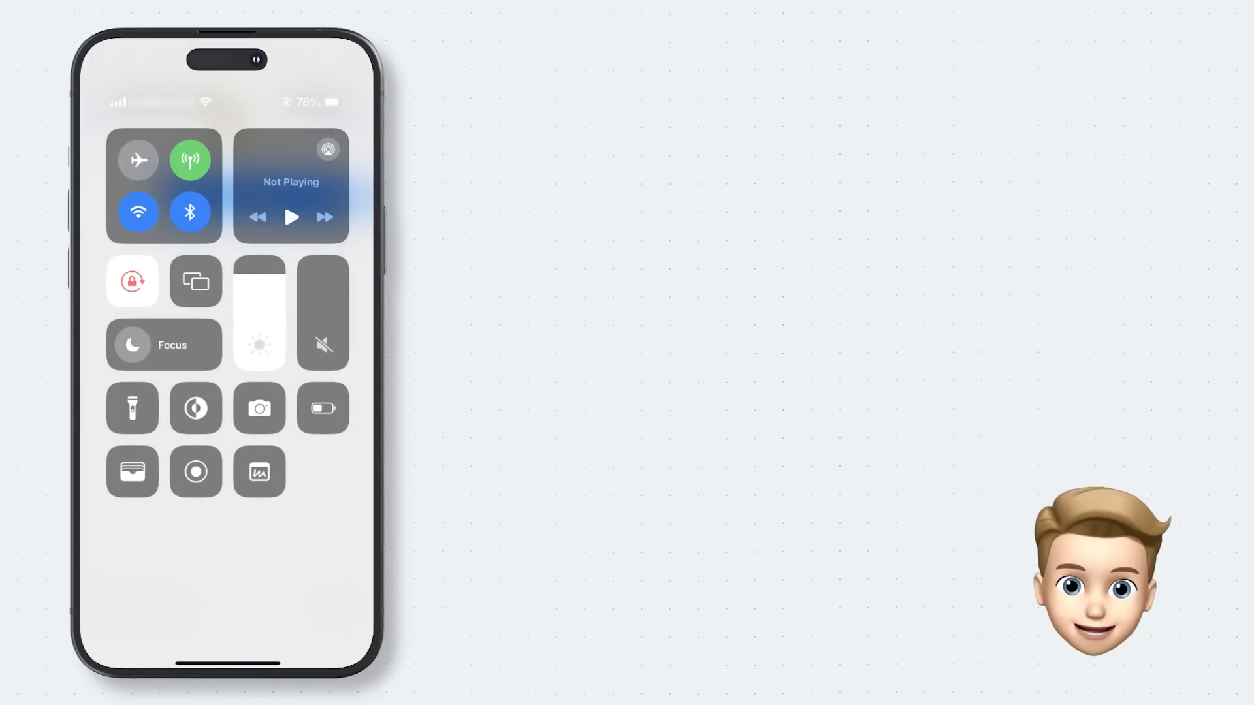
Review the article's share actions, then send the project-shutdown sentence to a new Quick Note
{"action": "left_click", "coordinate": [258, 471]}
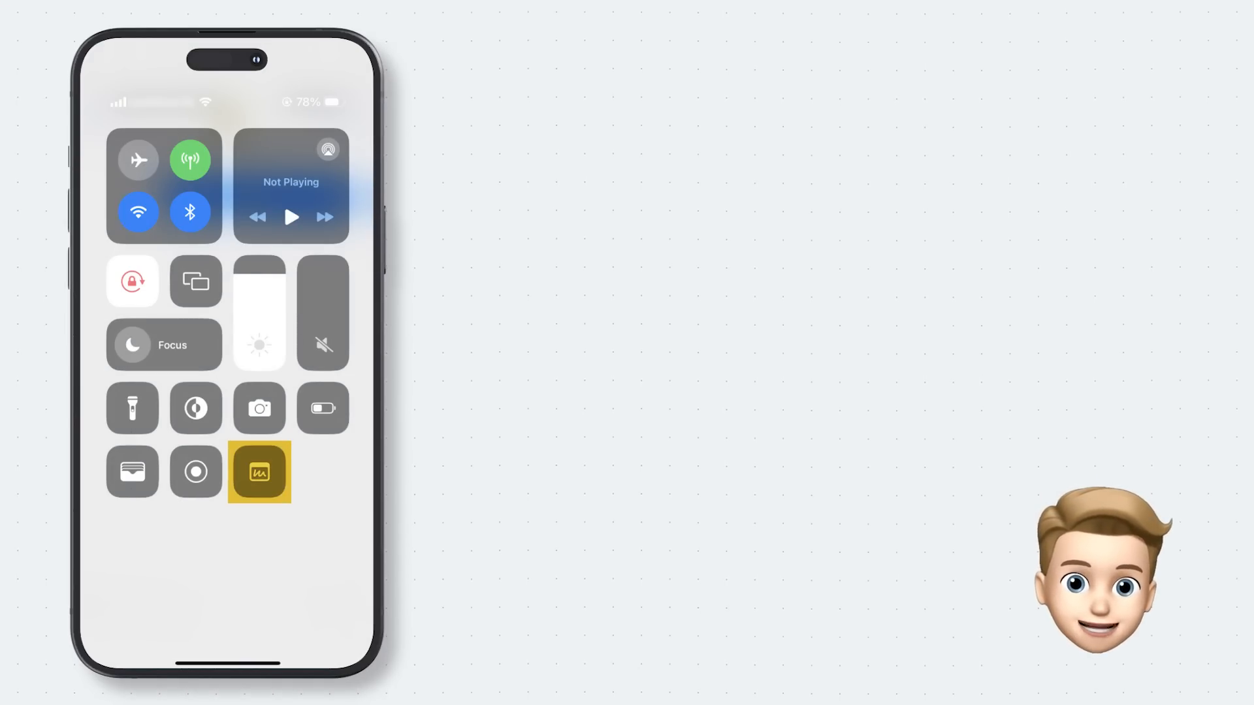
{"action": "left_click", "coordinate": [258, 471]}
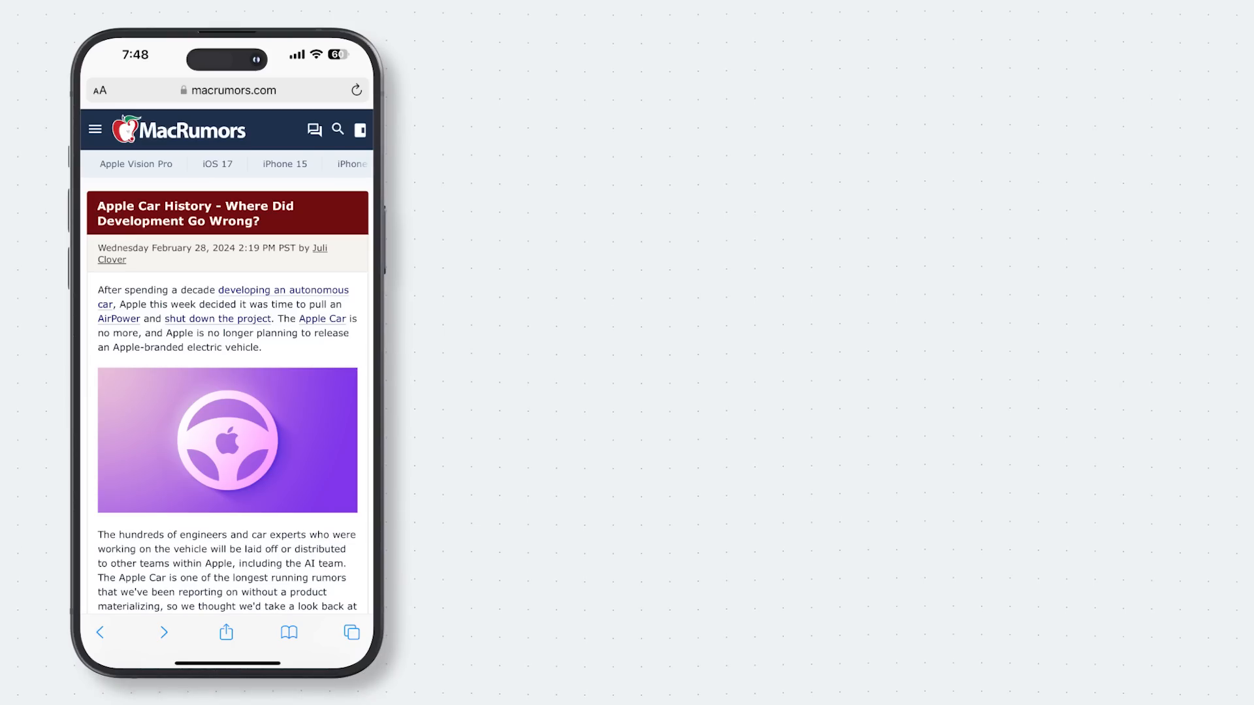
{"action": "left_click", "coordinate": [227, 633]}
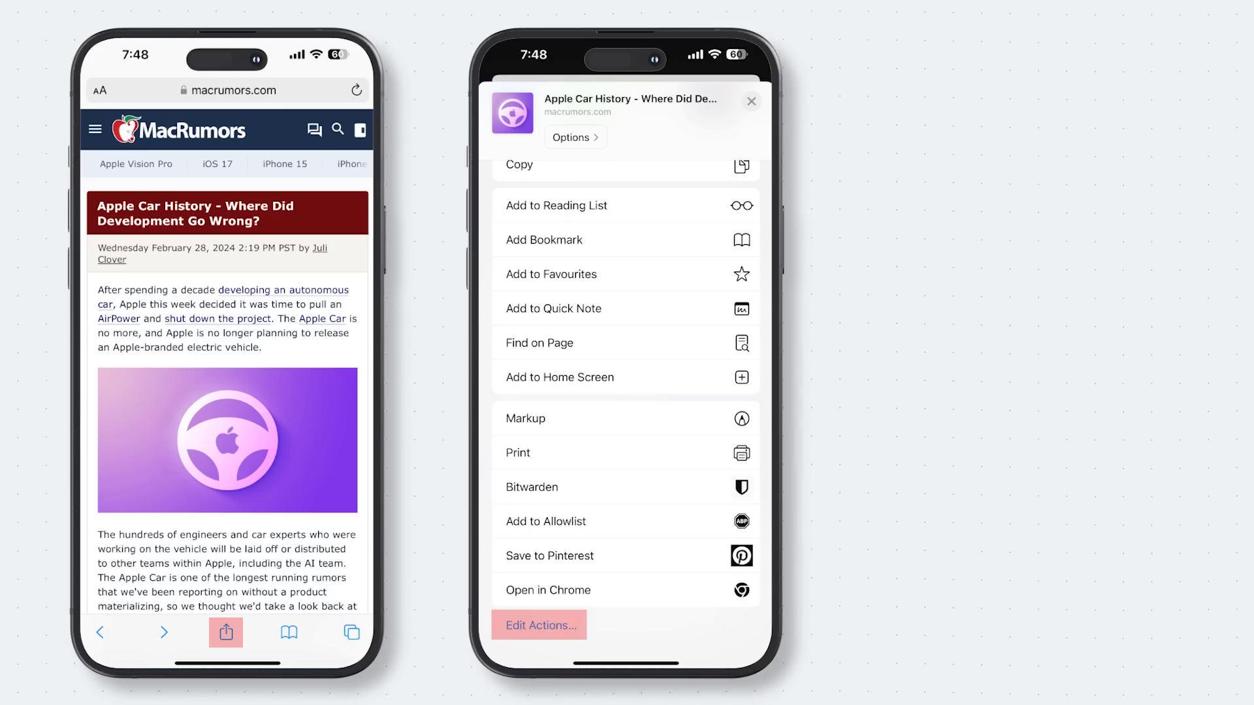
{"action": "left_click", "coordinate": [538, 624]}
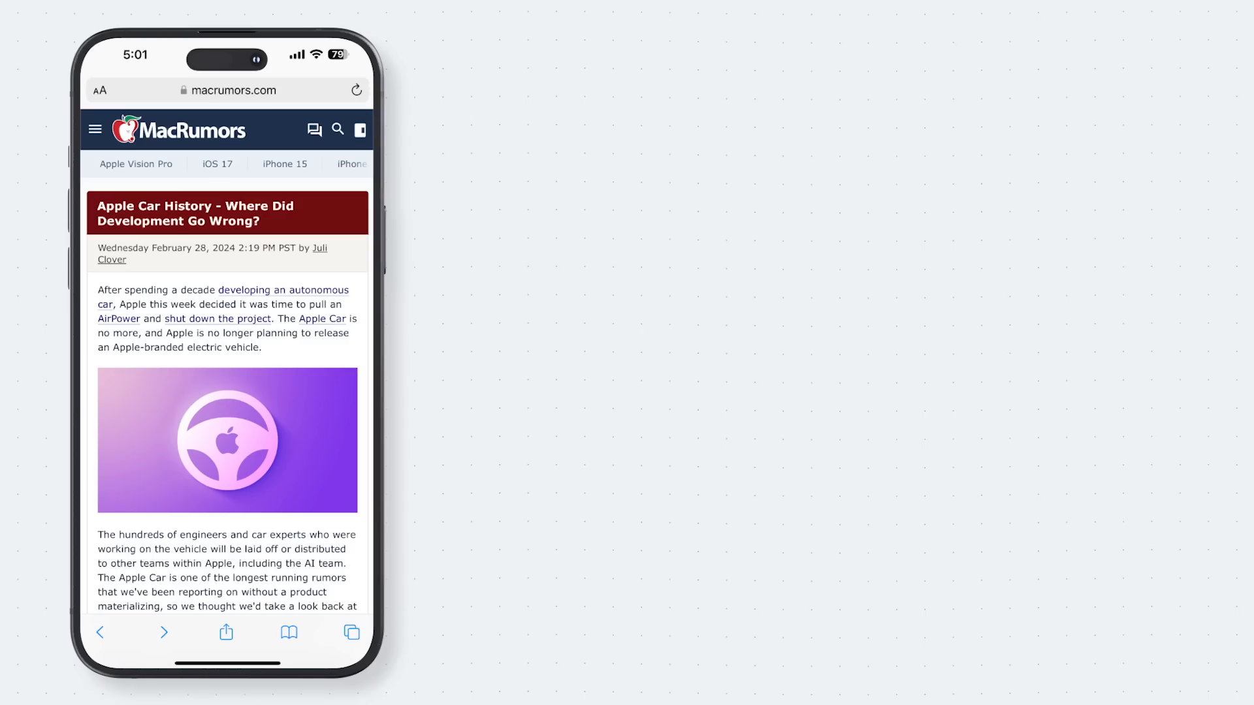
{"action": "left_click_drag", "start_coordinate": [520, 304], "coordinate": [674, 318]}
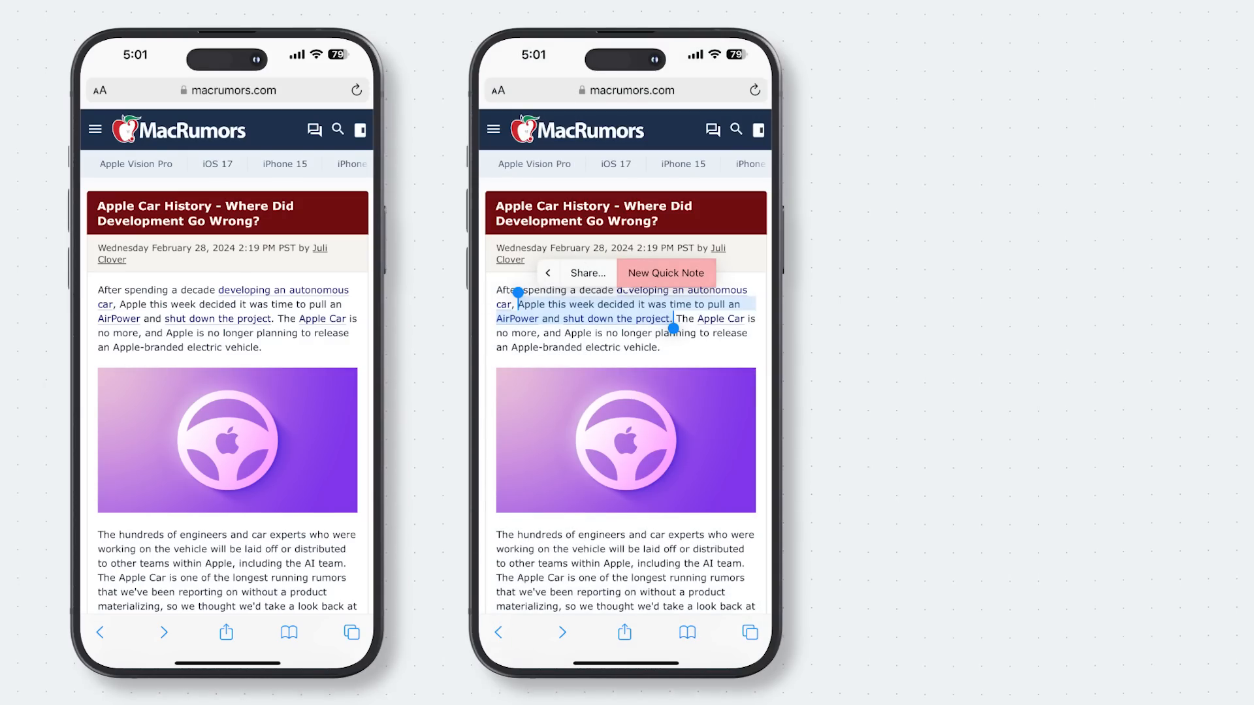
{"action": "left_click", "coordinate": [665, 273]}
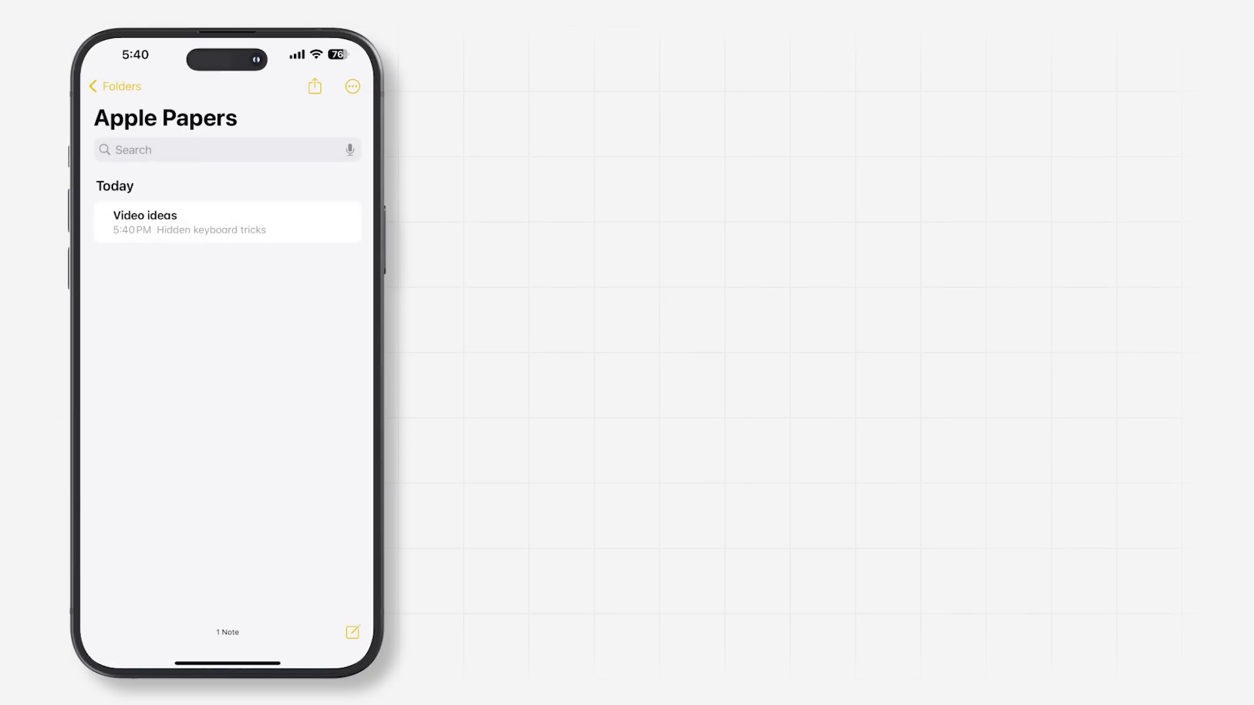
Use the compose button in Apple Papers to start a fresh note
{"action": "left_click", "coordinate": [117, 87]}
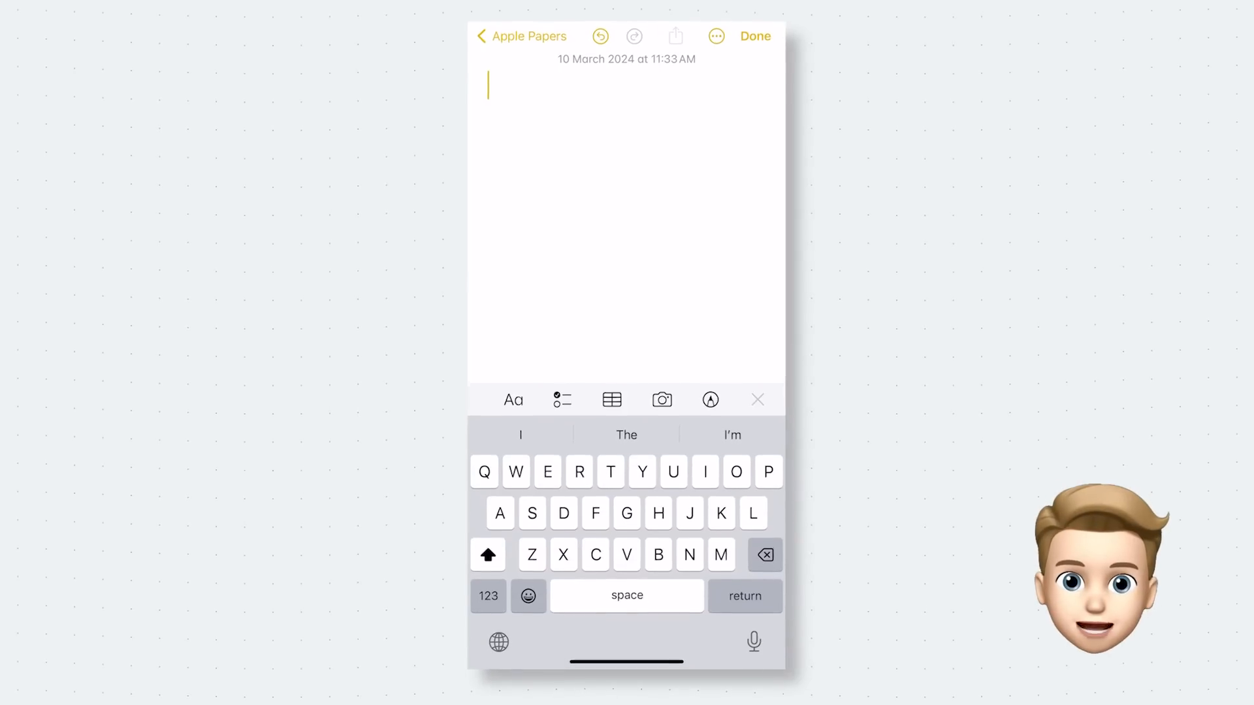
Title the note 'Video ideas' and add a dashed 'hidden keyboard tricks' item
{"action": "type", "text": "Video"}
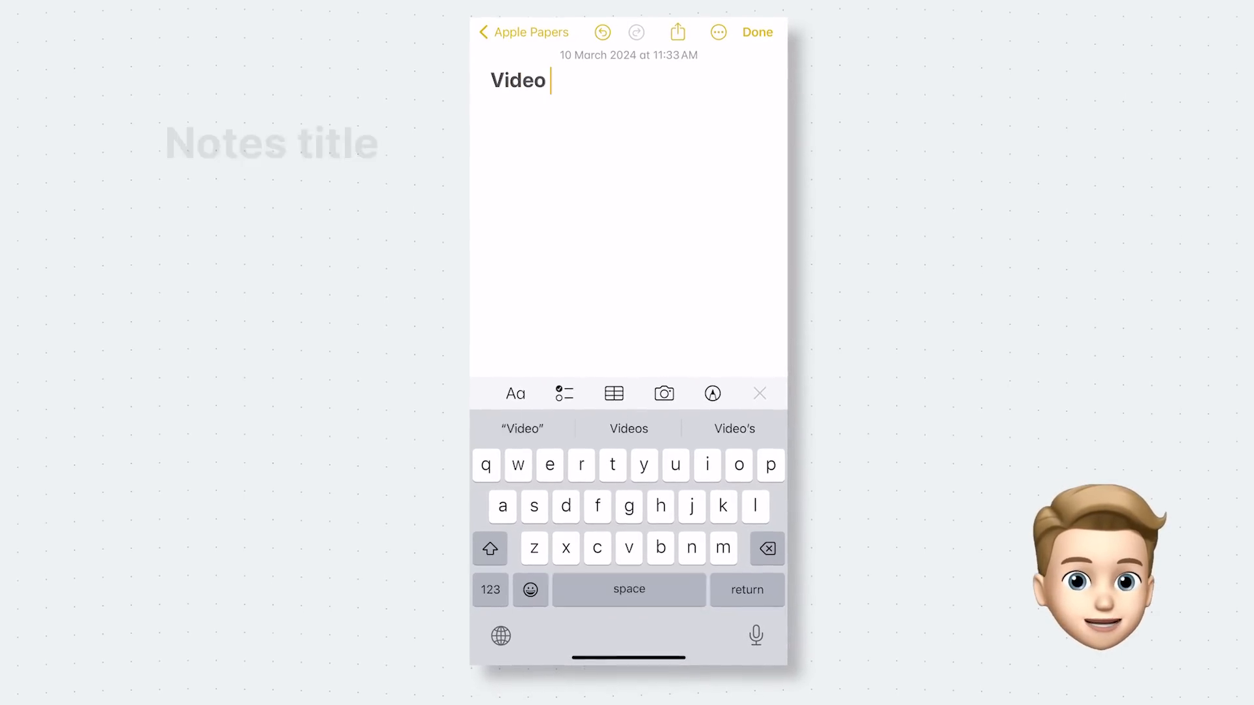
{"action": "type", "text": "ideas"}
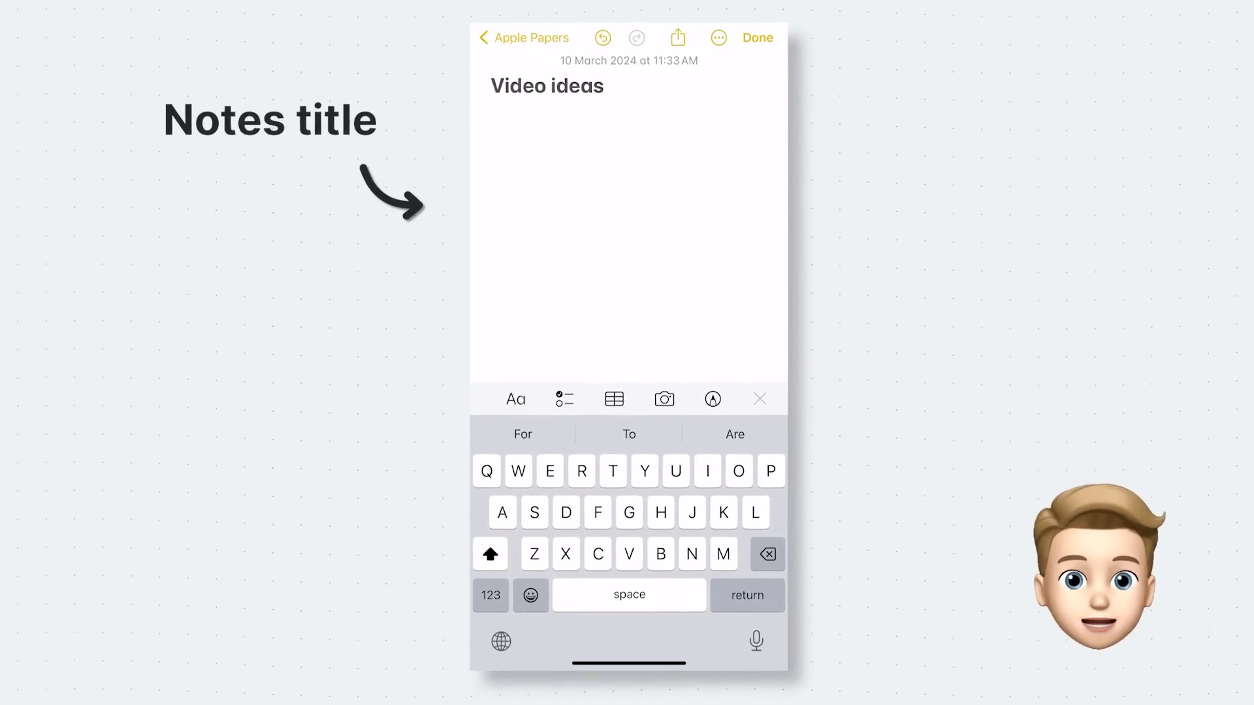
{"action": "type", "text": "hidden keyb"}
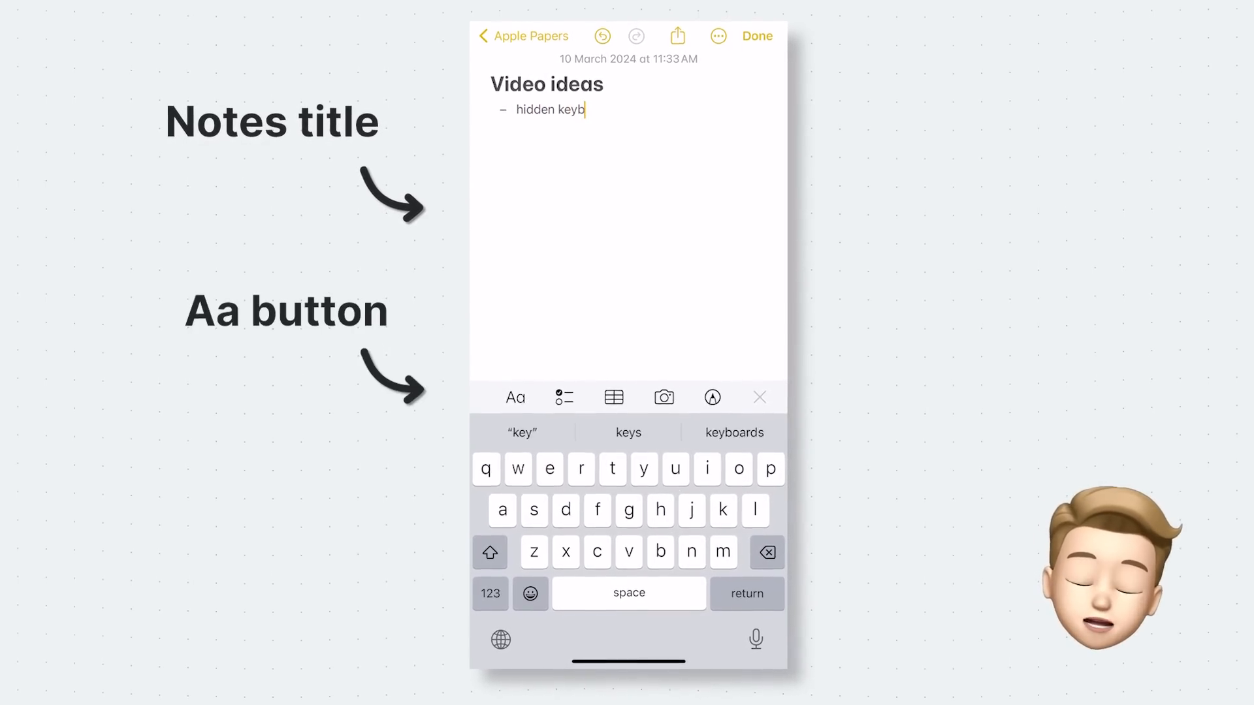
{"action": "type", "text": "oard tricks"}
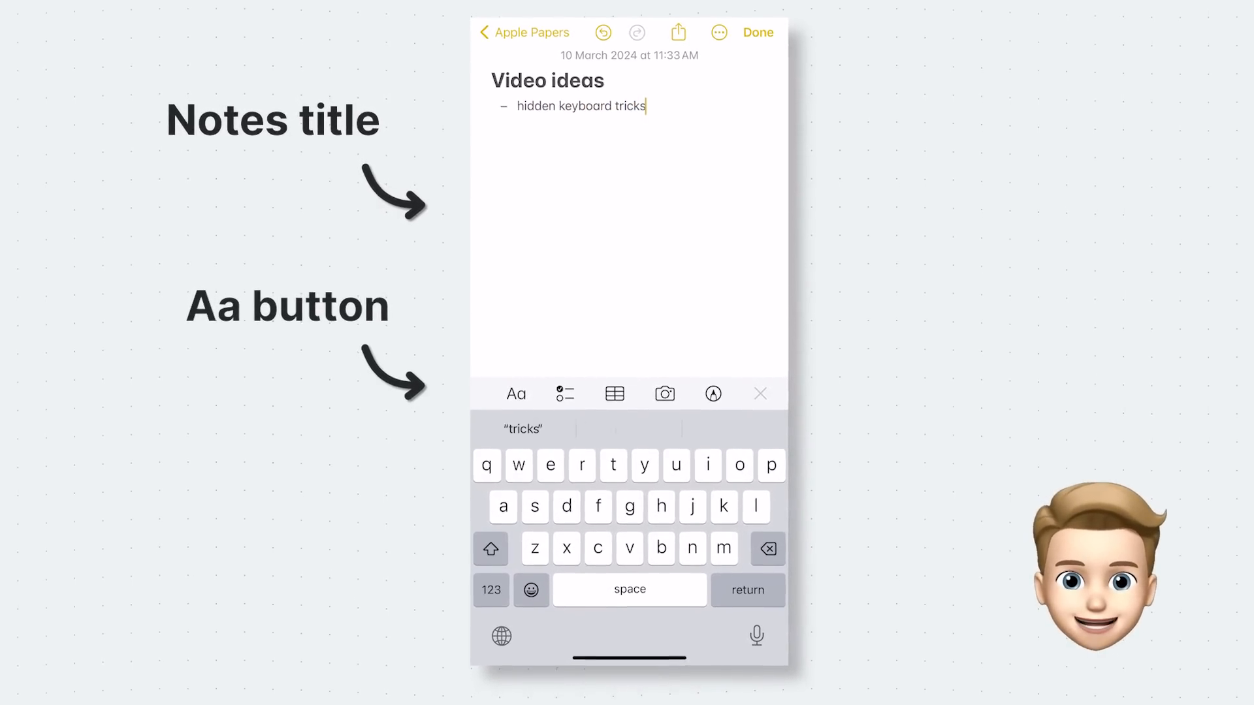
{"action": "left_click", "coordinate": [516, 392]}
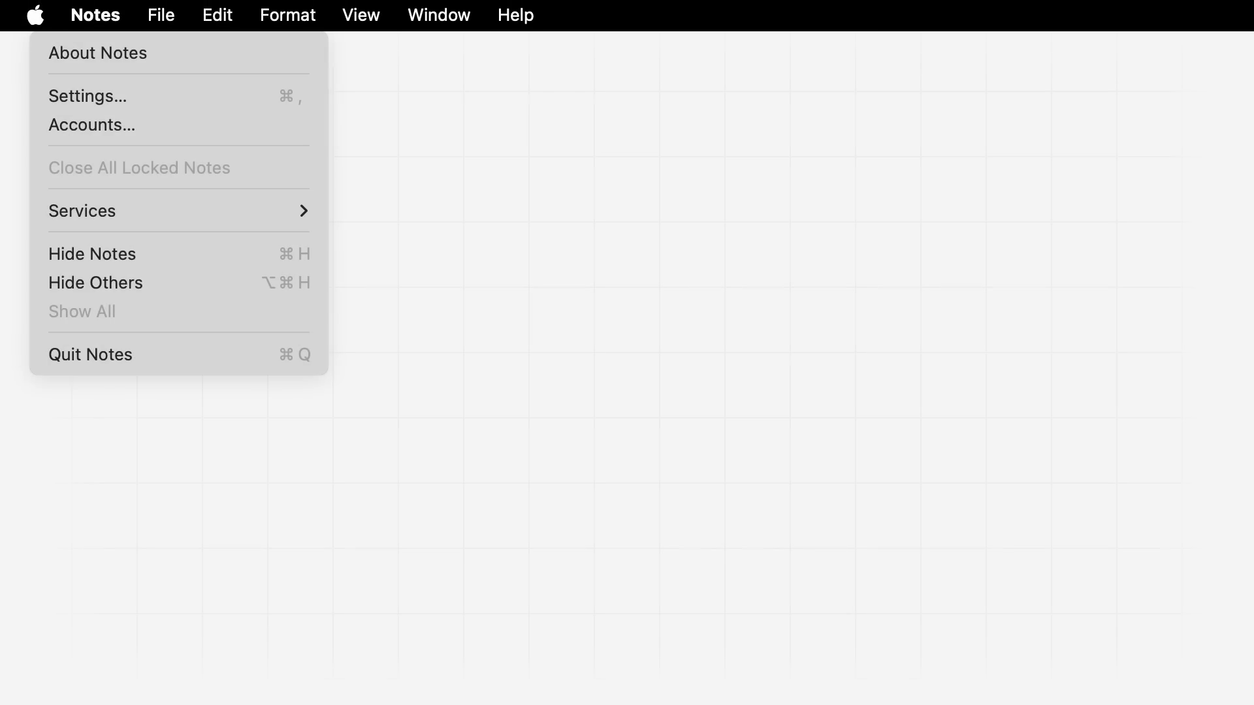
Expand Apple Papers to reveal Video Ideas, Scripts, Media, Brainstorming and Feedback
{"action": "left_click", "coordinate": [86, 96]}
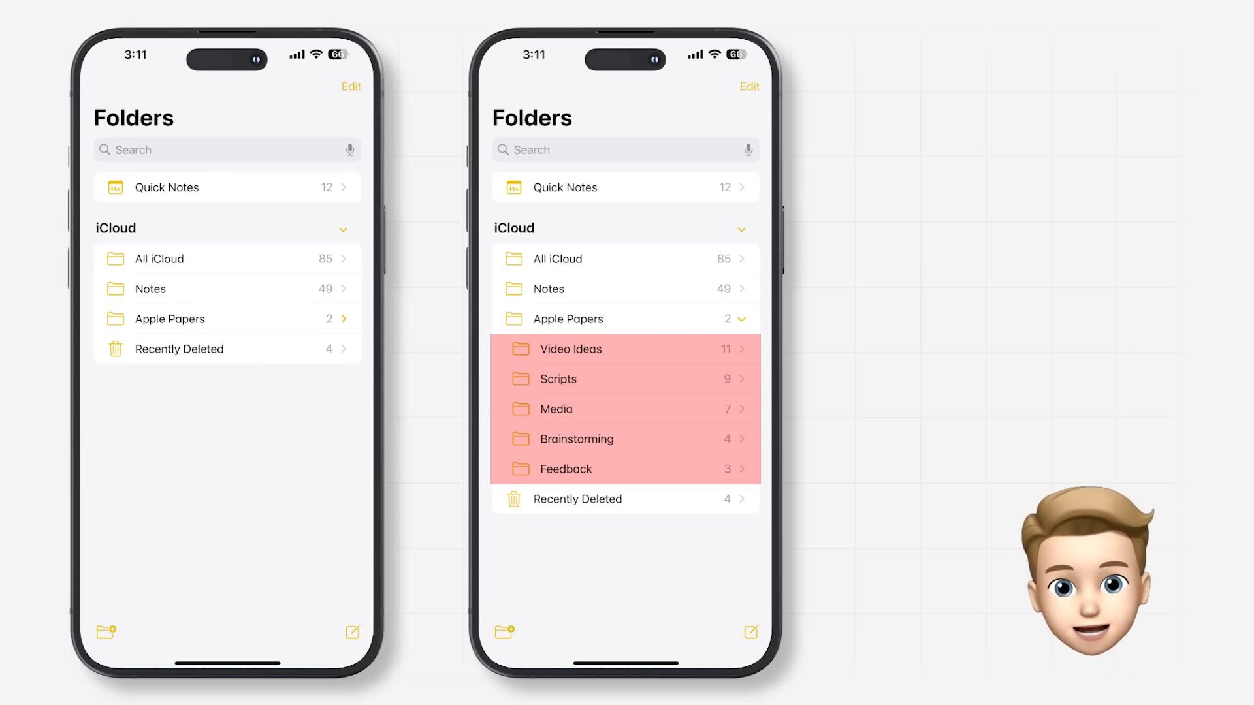
Scroll the folder list and create a new folder named 'Video ideas'
{"action": "scroll", "scroll_direction": "down", "scroll_amount": 3}
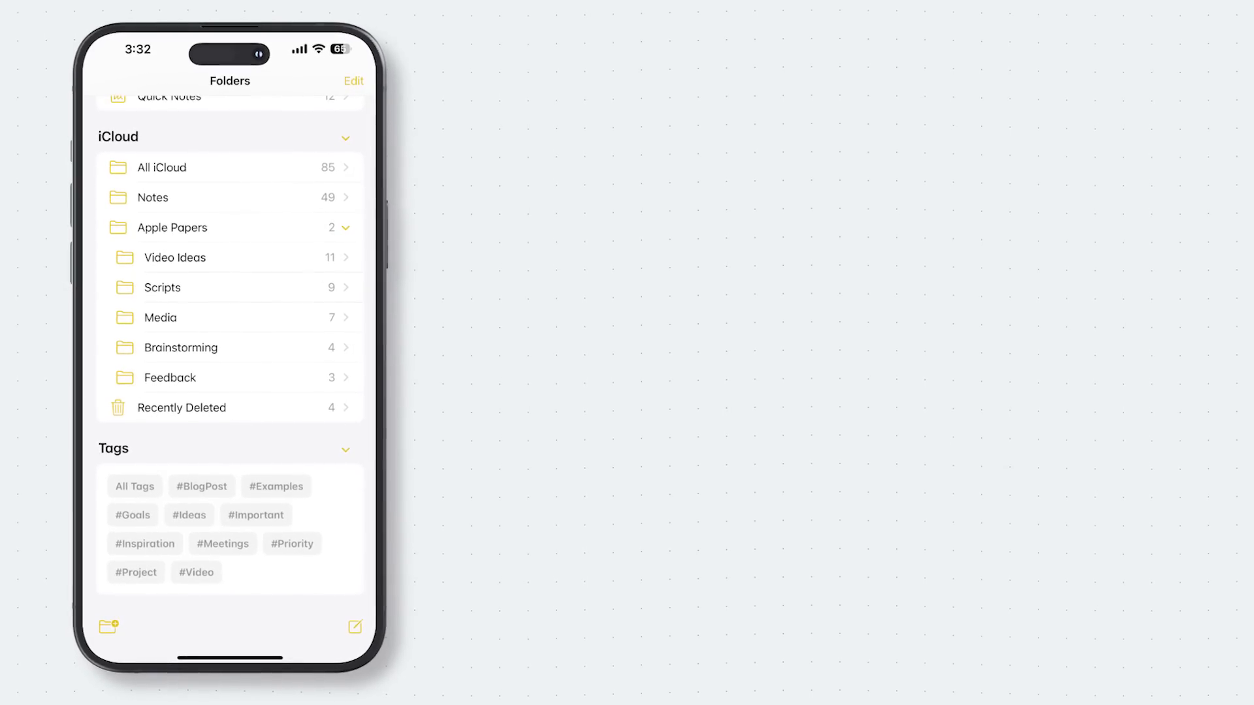
{"action": "left_click", "coordinate": [107, 632]}
{"action": "type", "text": "Video ideas"}
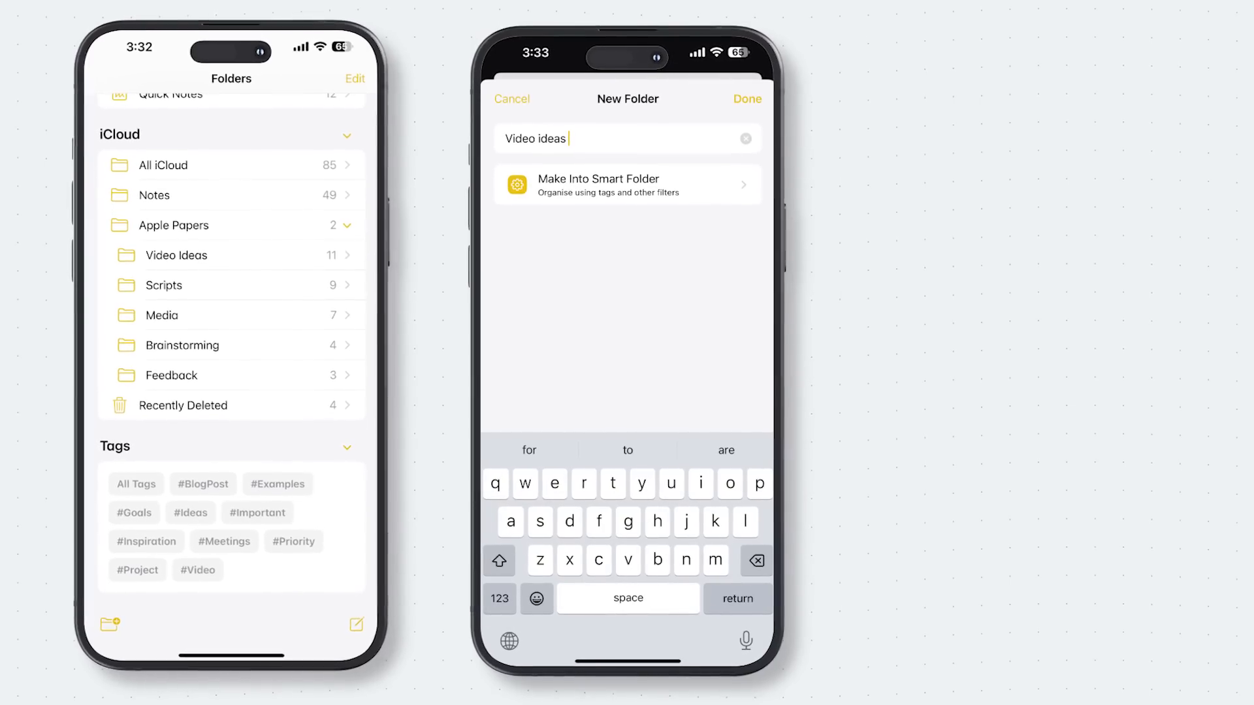
{"action": "left_click", "coordinate": [627, 184]}
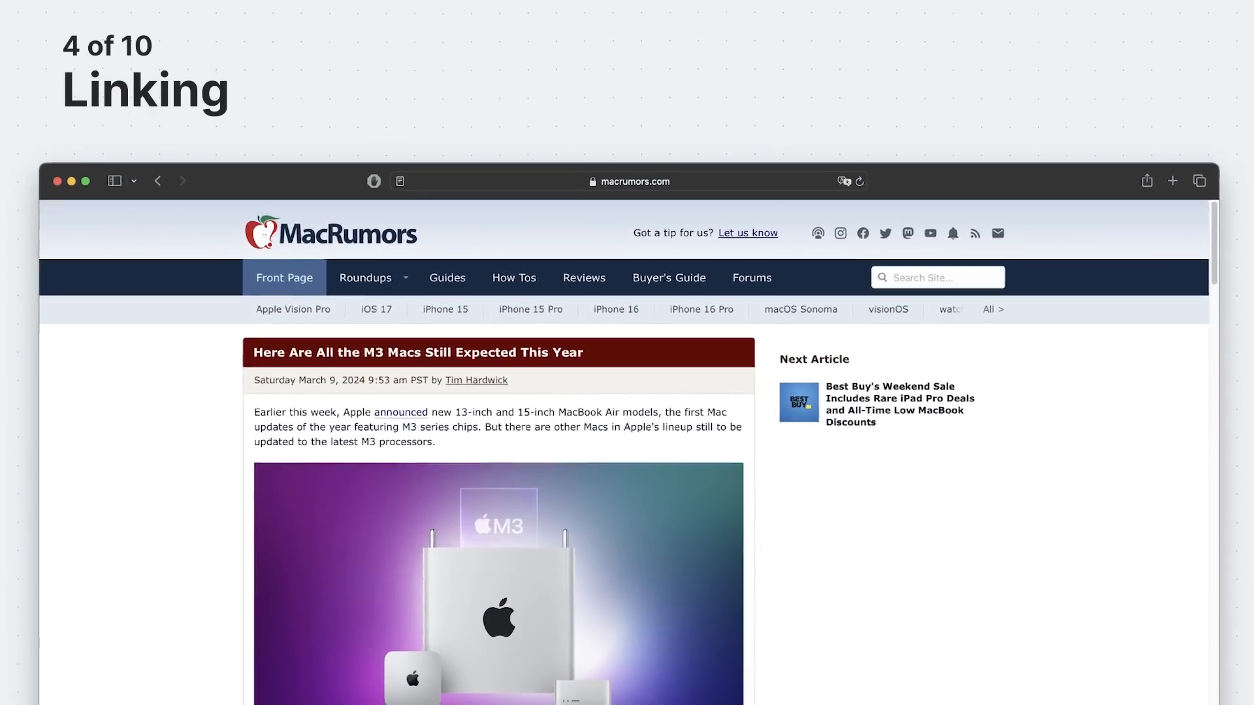
Add the MacRumors sentence about new MacBook Air models to a Quick Note
{"action": "left_click", "coordinate": [983, 177]}
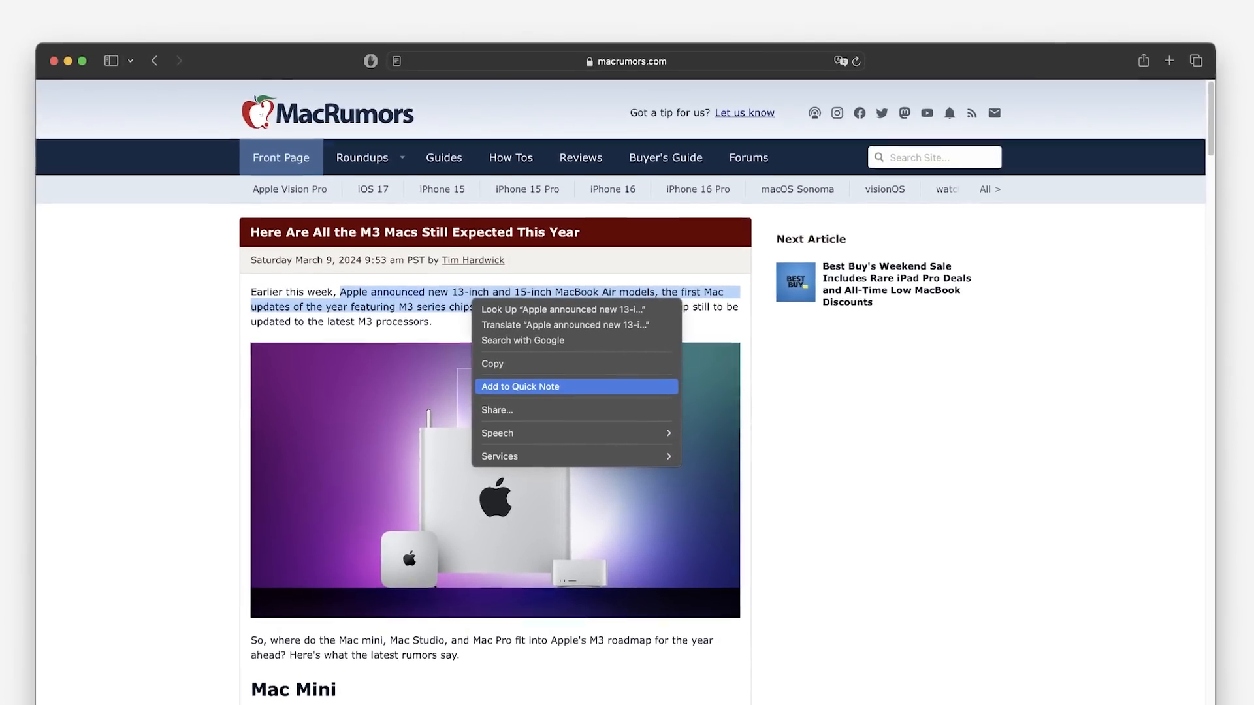
{"action": "left_click", "coordinate": [521, 386]}
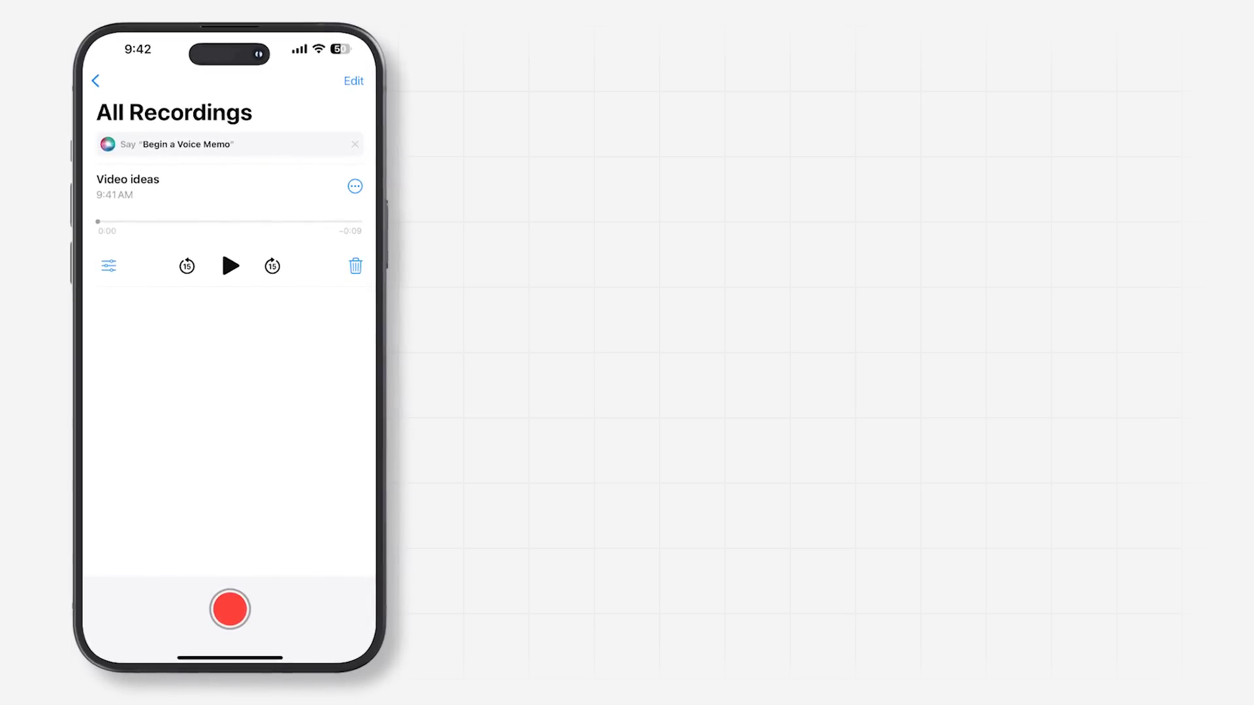
Record a nine-second voice memo and name it 'Video ideas'
{"action": "left_click", "coordinate": [354, 186]}
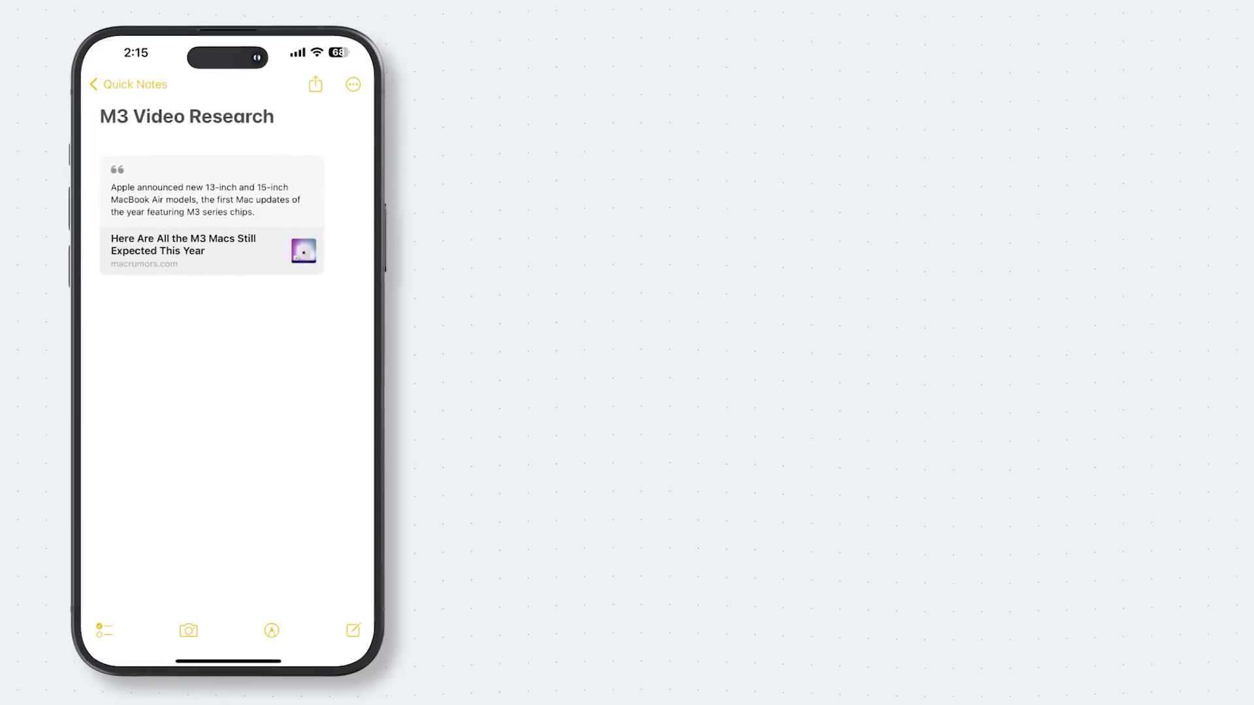
Draw a yellow highlighter loop below the note text in Markup and finish
{"action": "left_click", "coordinate": [315, 84]}
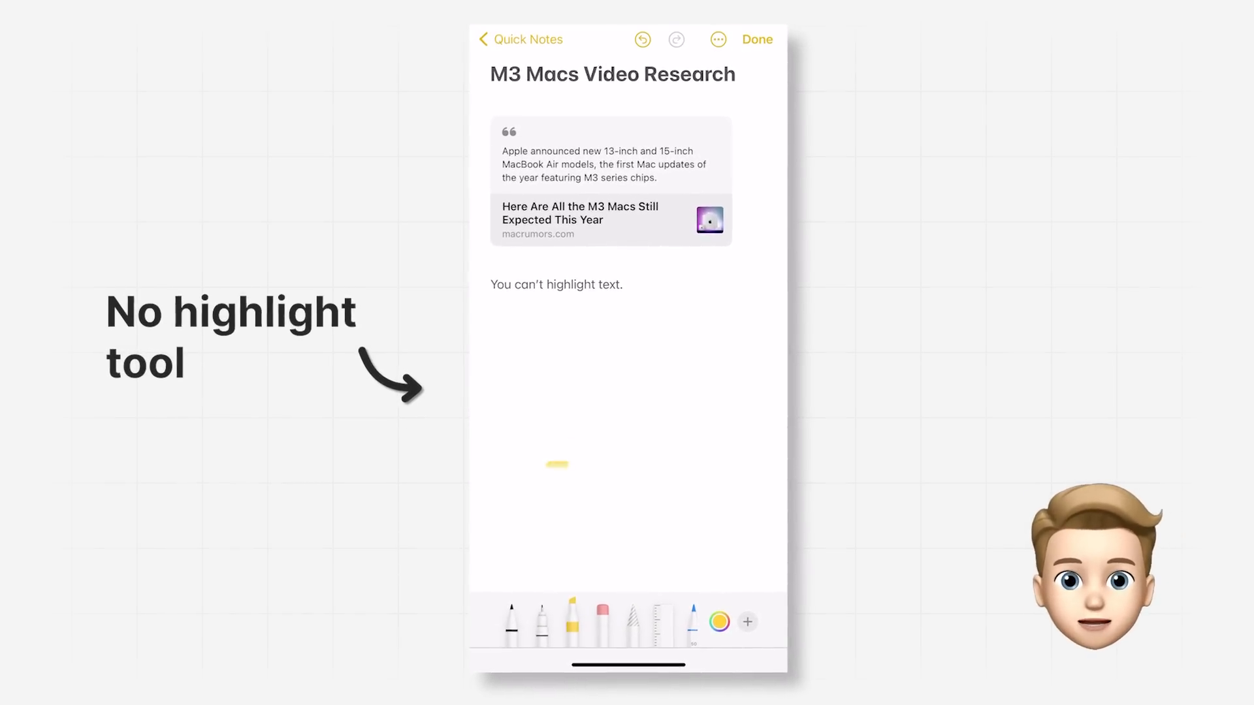
{"action": "left_click_drag", "start_coordinate": [555, 463], "coordinate": [631, 392]}
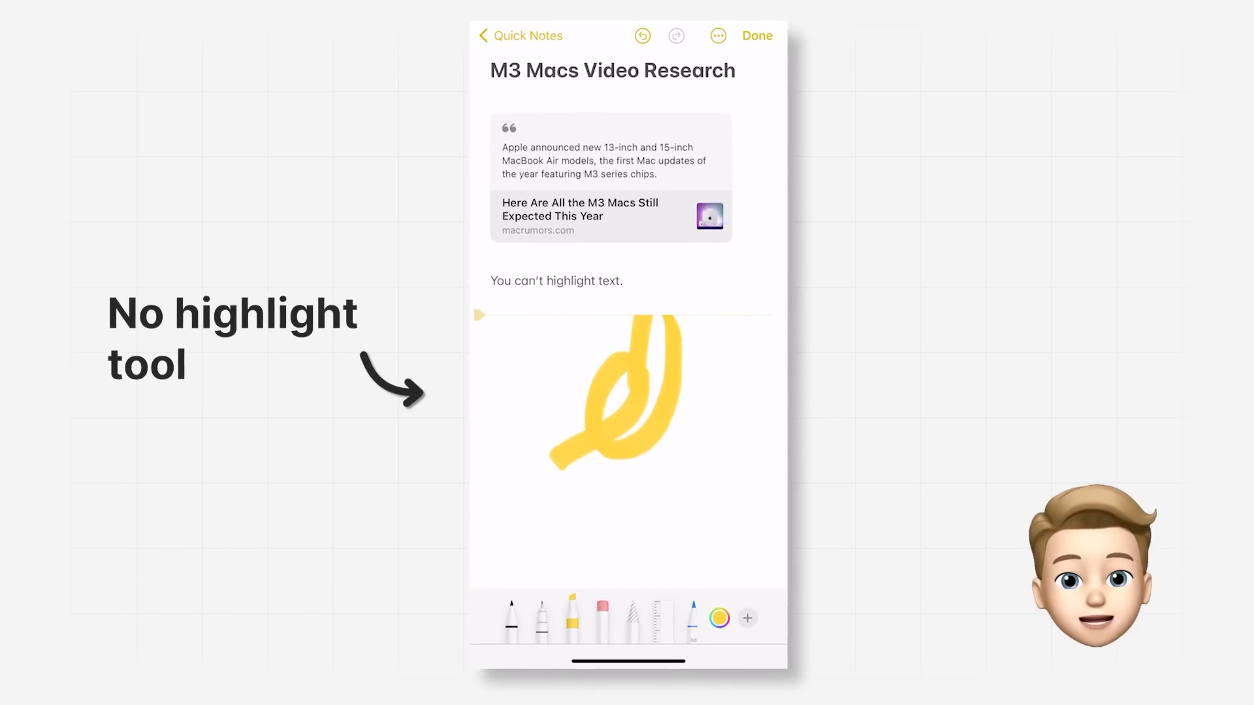
{"action": "left_click", "coordinate": [756, 35]}
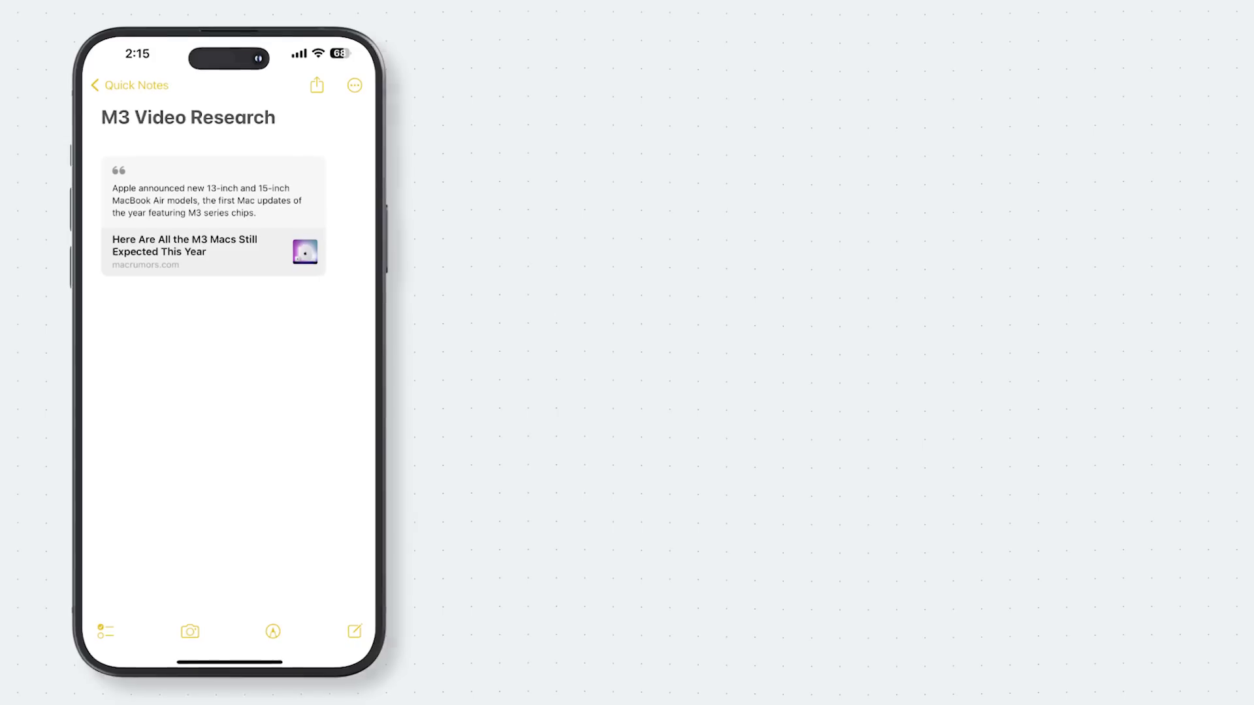